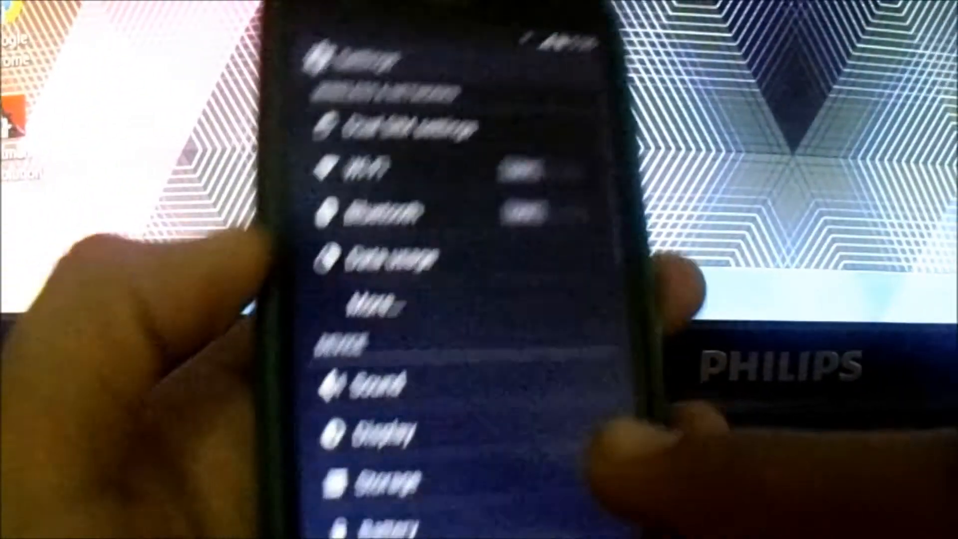
Go to About phone and check Build number to confirm developer mode is already on
scroll("down", 3)
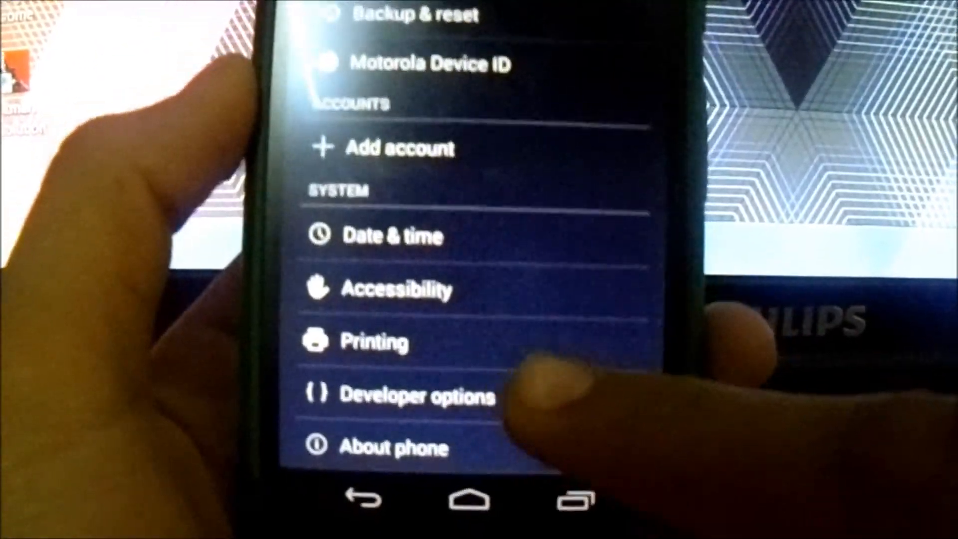
left_click(394, 447)
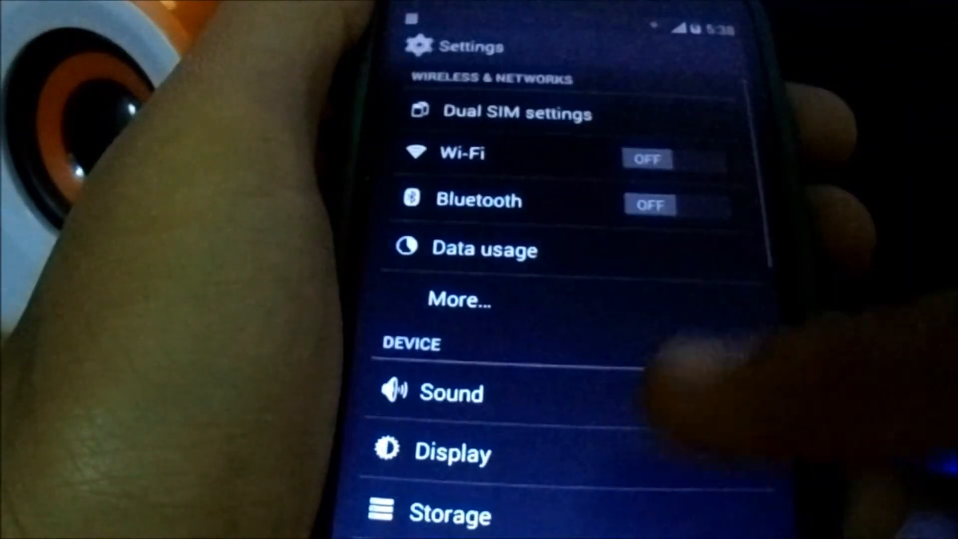
scroll("down", 3)
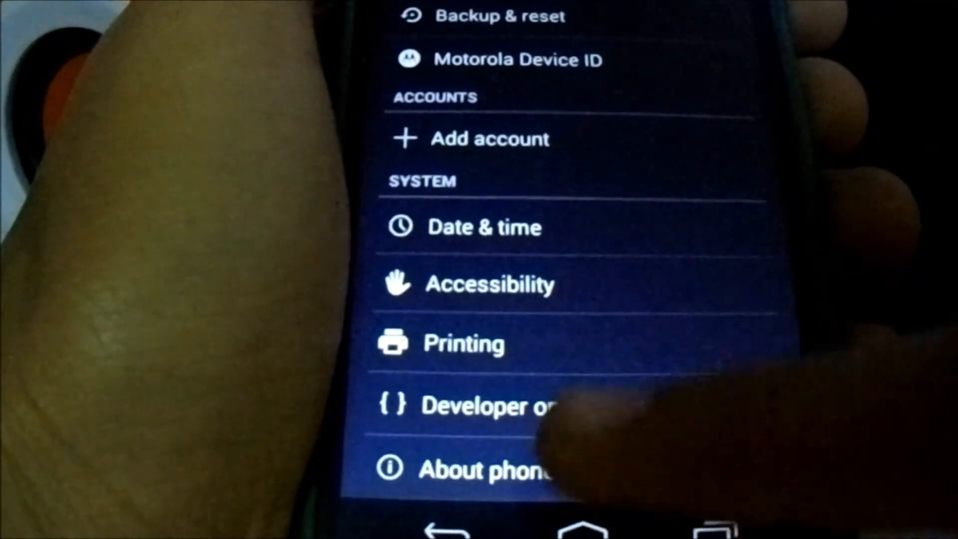
left_click(477, 405)
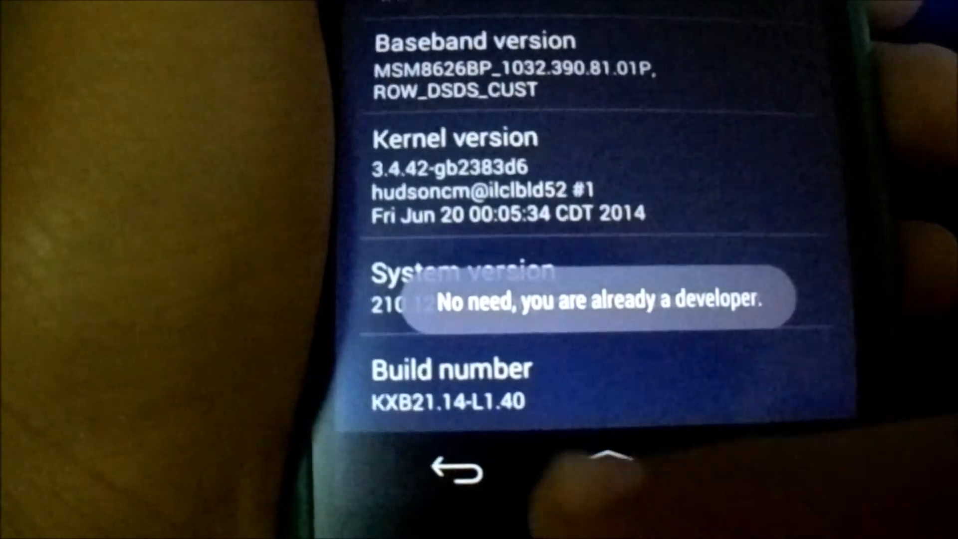
left_click(455, 471)
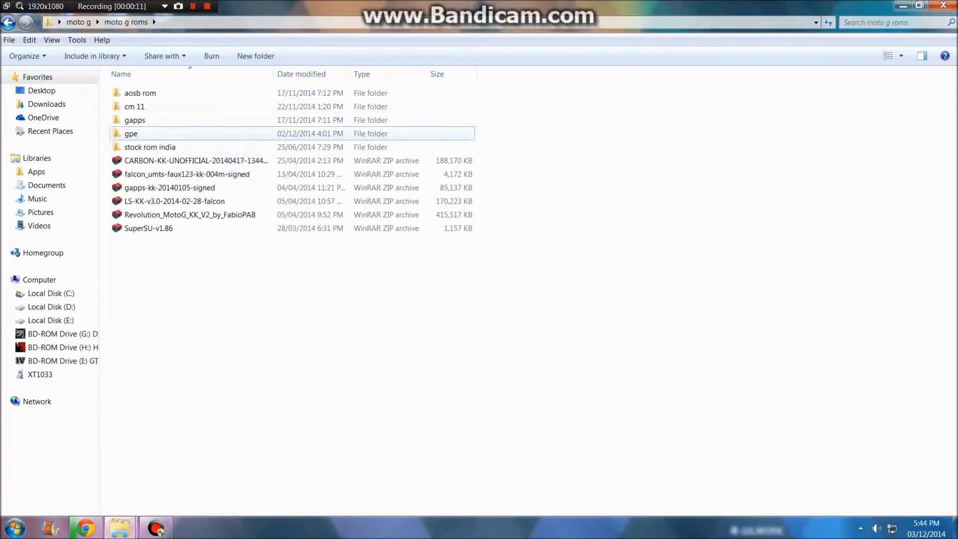
Open the gpe folder, then its extracted XT1033_to_GPe subfolder
double_click(131, 133)
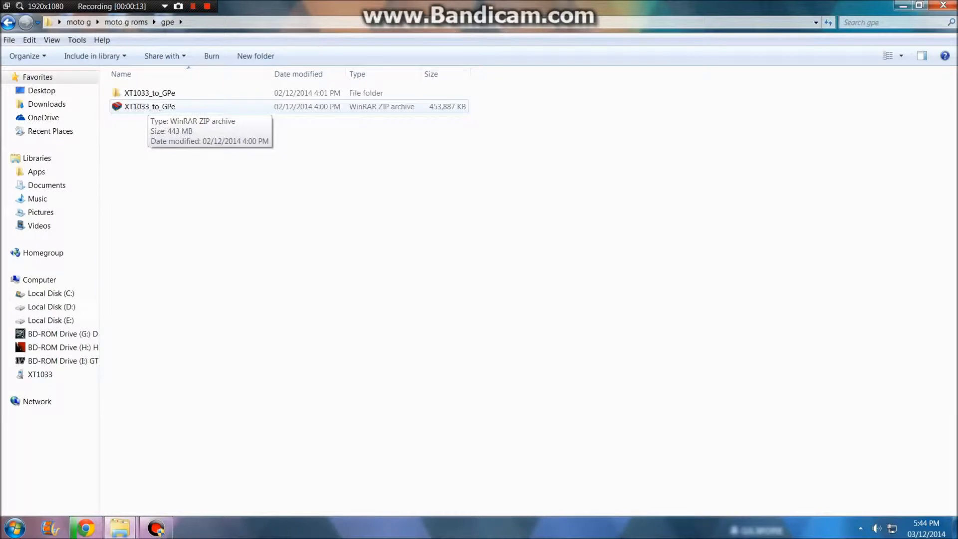
left_click(150, 93)
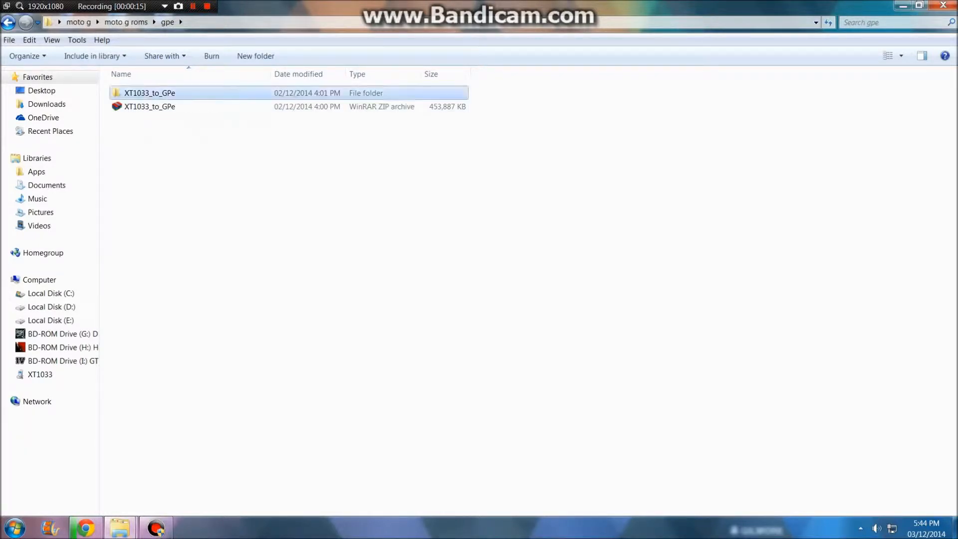
double_click(150, 93)
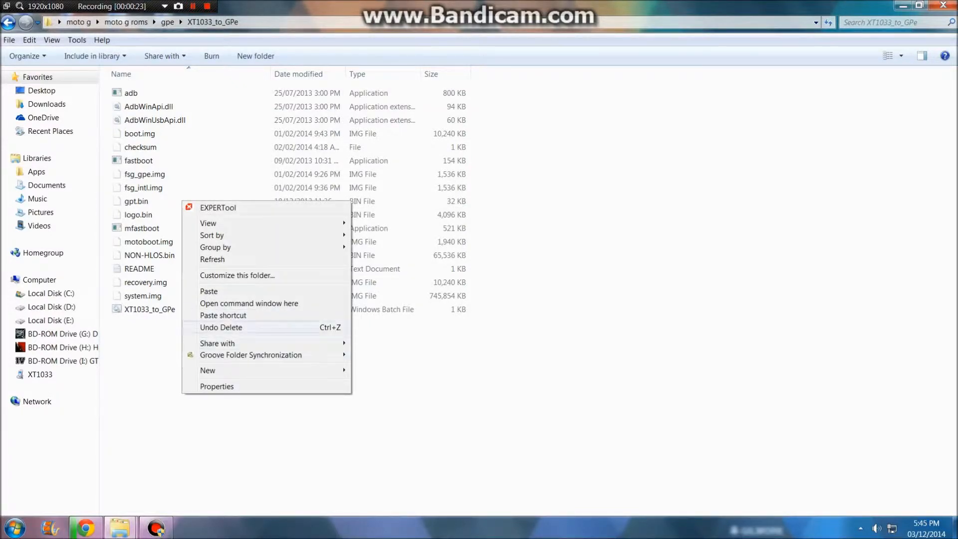
mouse_move(249, 303)
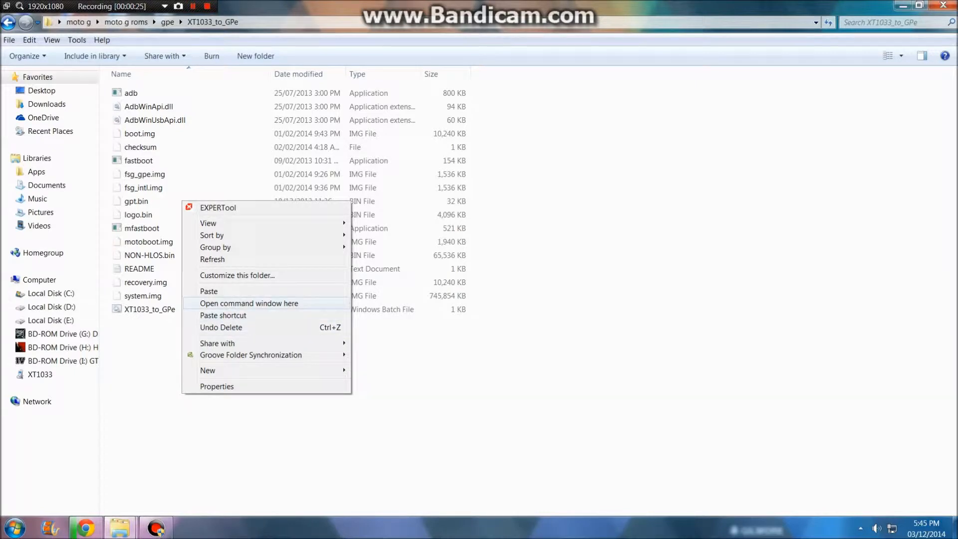
left_click(249, 303)
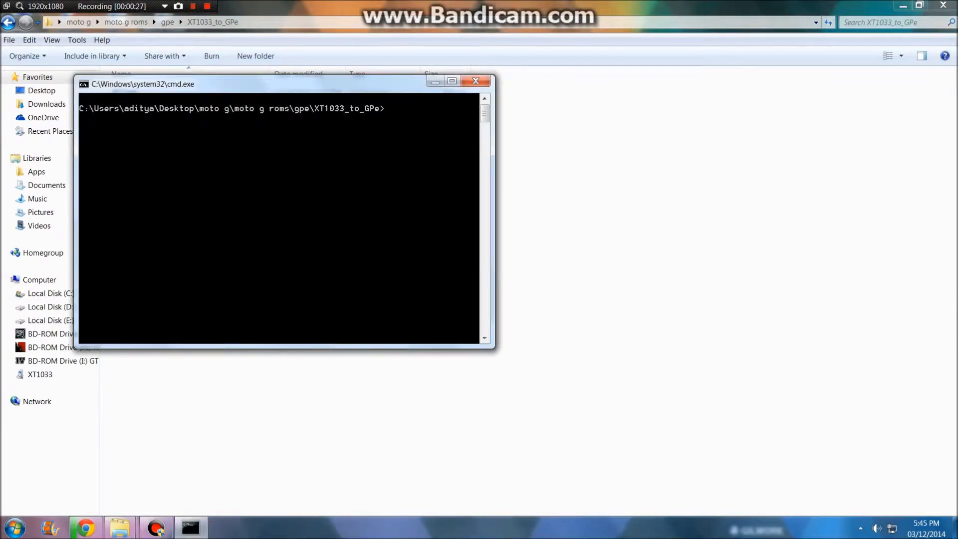
type("a")
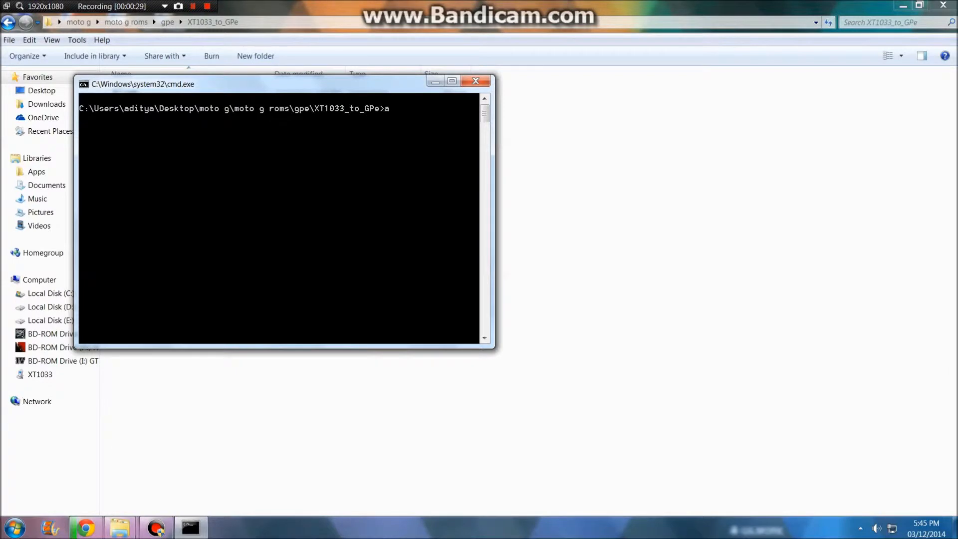
type("db dev")
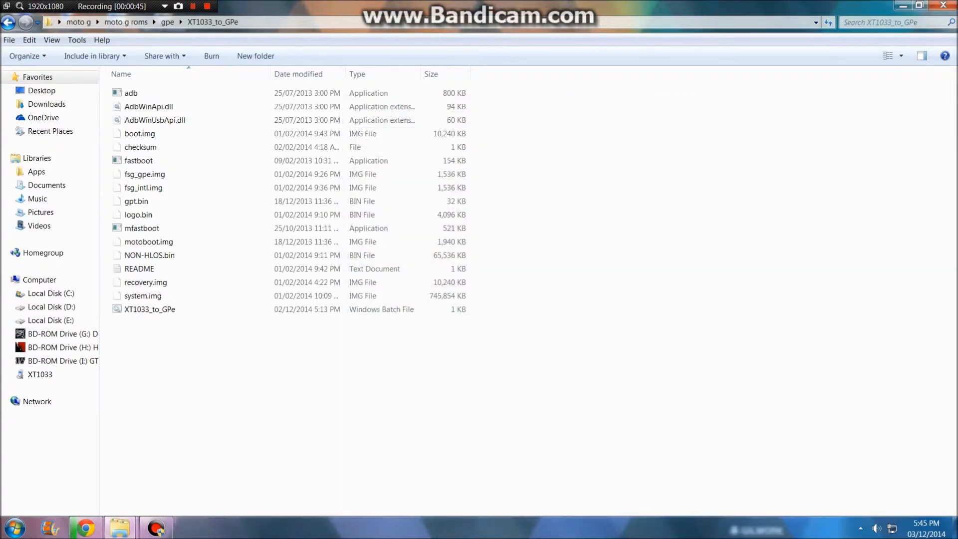
left_click(149, 310)
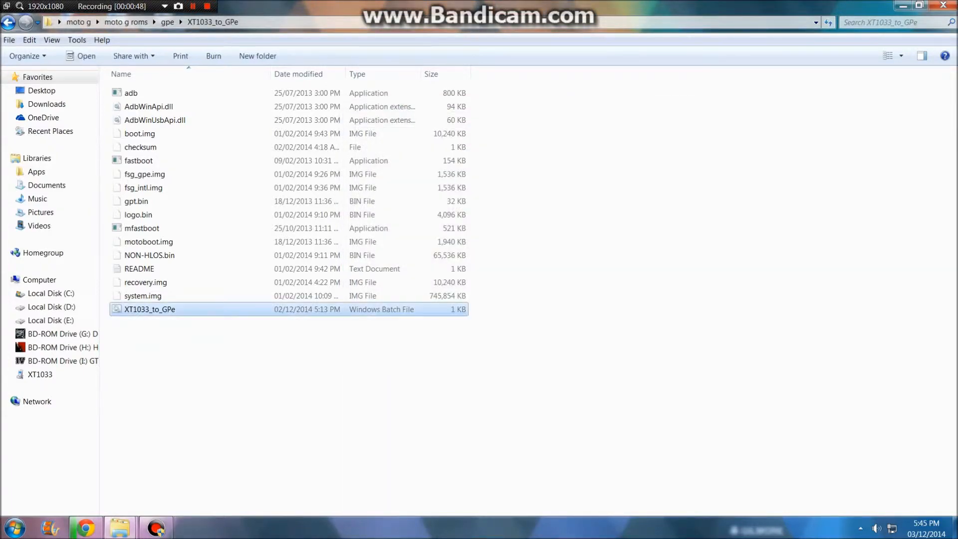
double_click(149, 310)
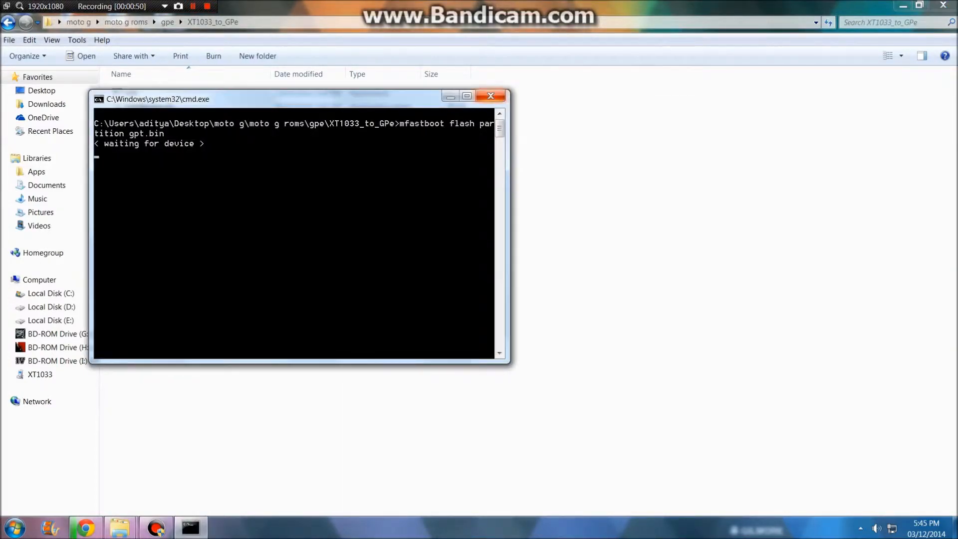
left_click(490, 96)
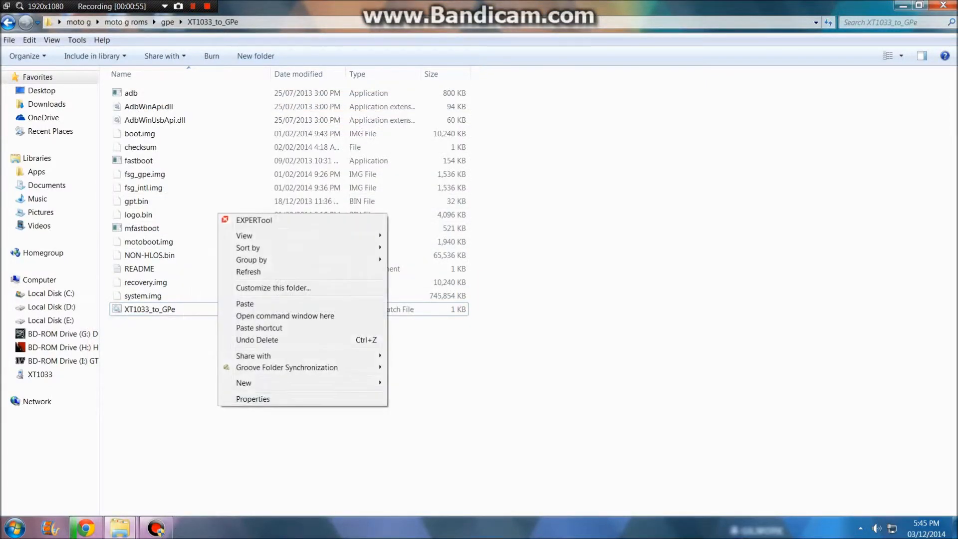
Open a command window in this folder and run adb reboot bootloader
left_click(285, 316)
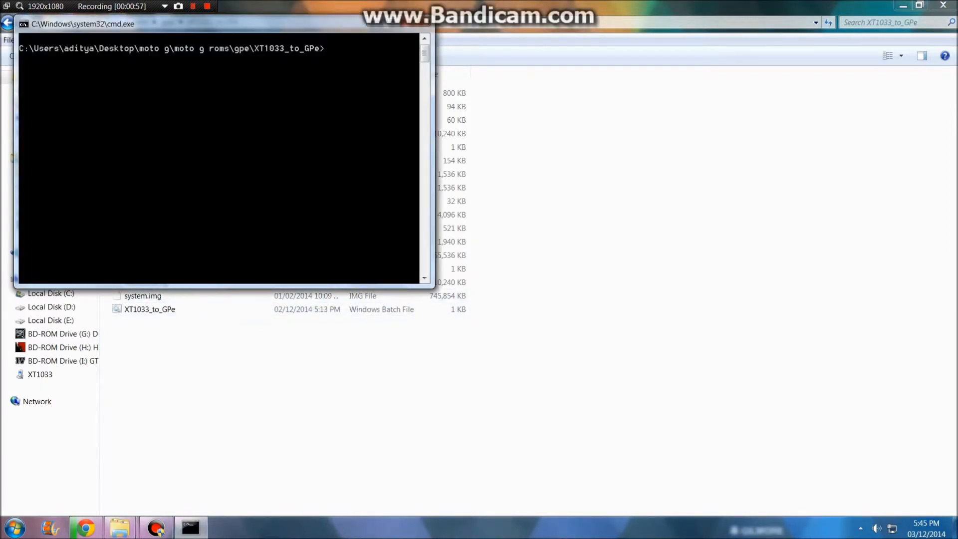
type("adb r")
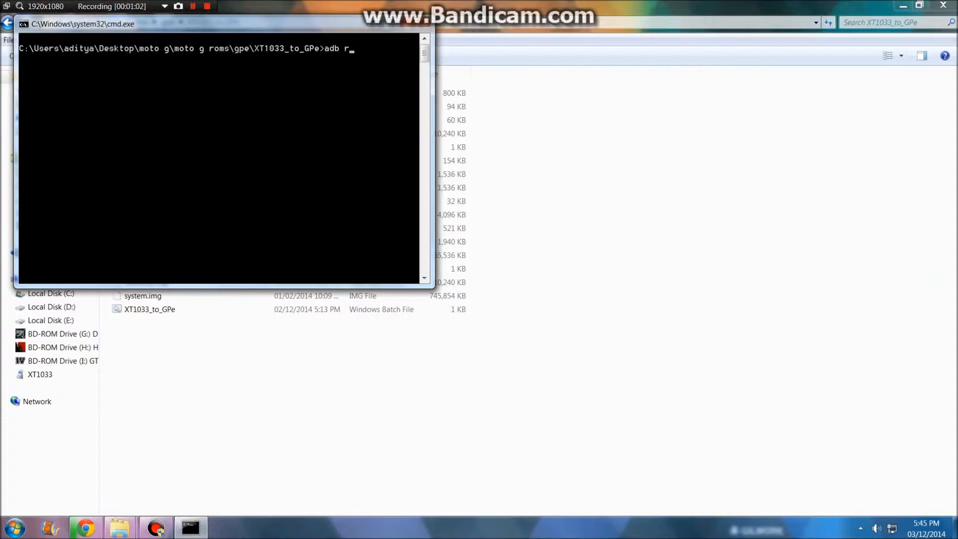
type("eboot")
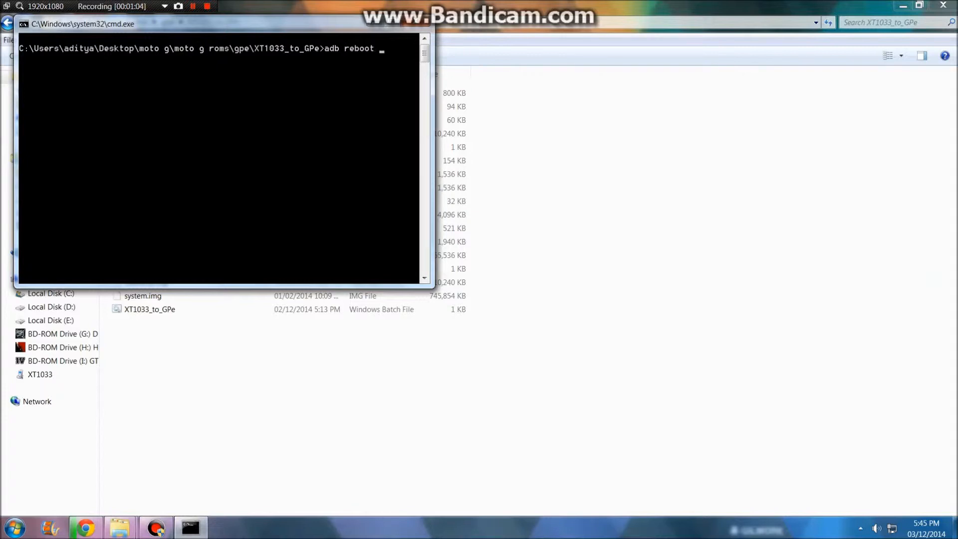
type("bootloader")
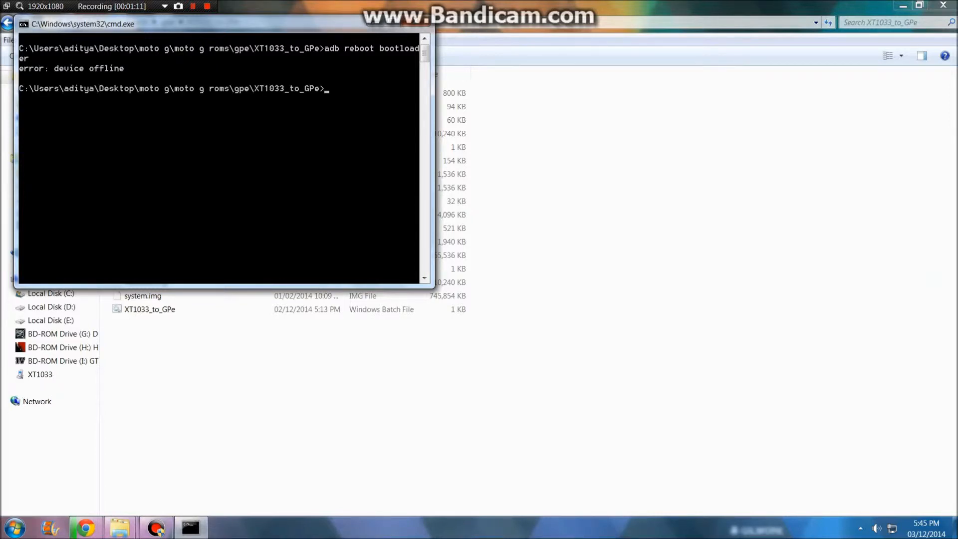
left_click(155, 528)
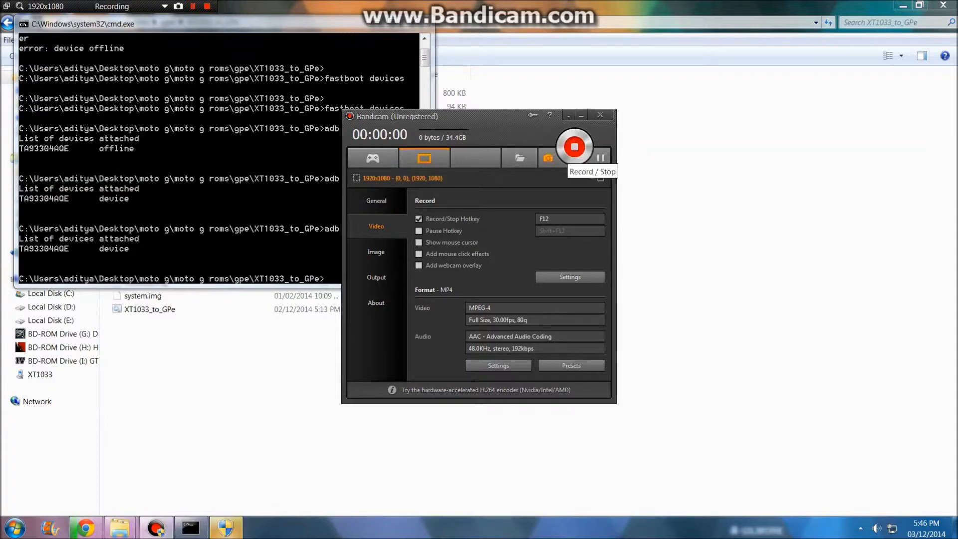
Check the phone is listed with adb devices, then run XT1033_to_GPe.bat to start flashing
left_click(574, 147)
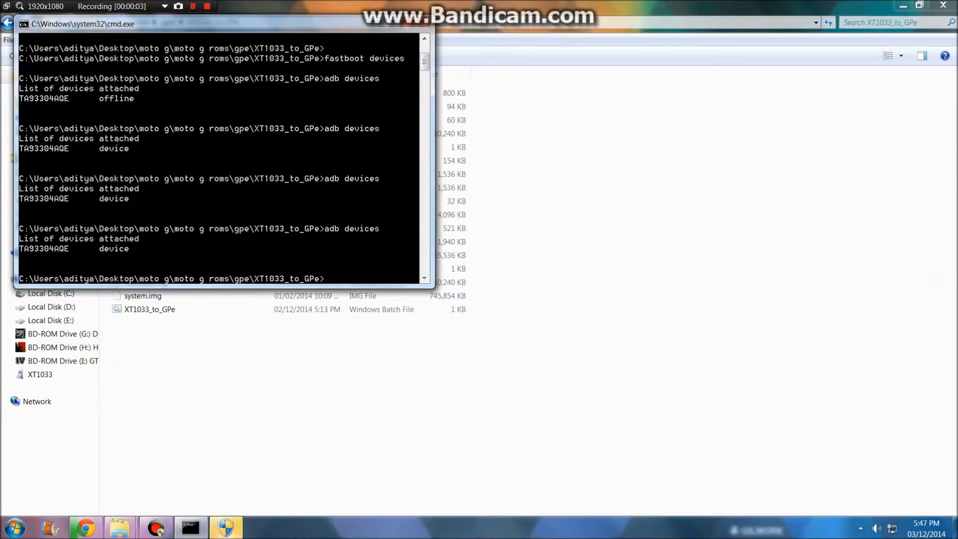
type("adb devices")
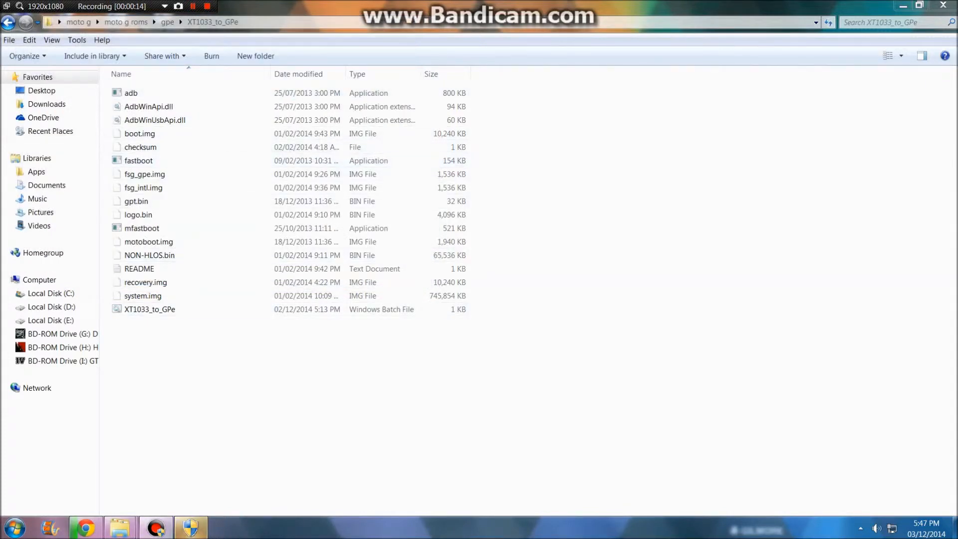
double_click(150, 309)
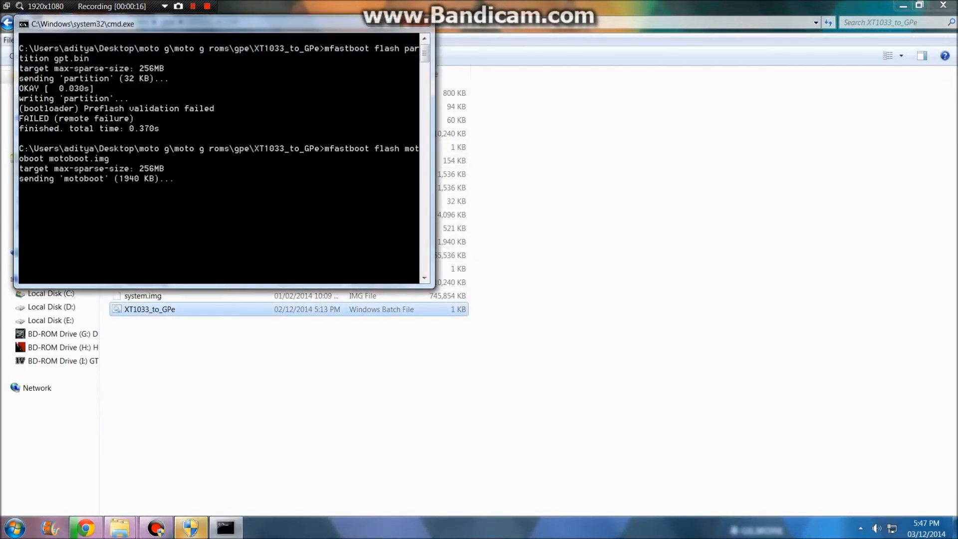